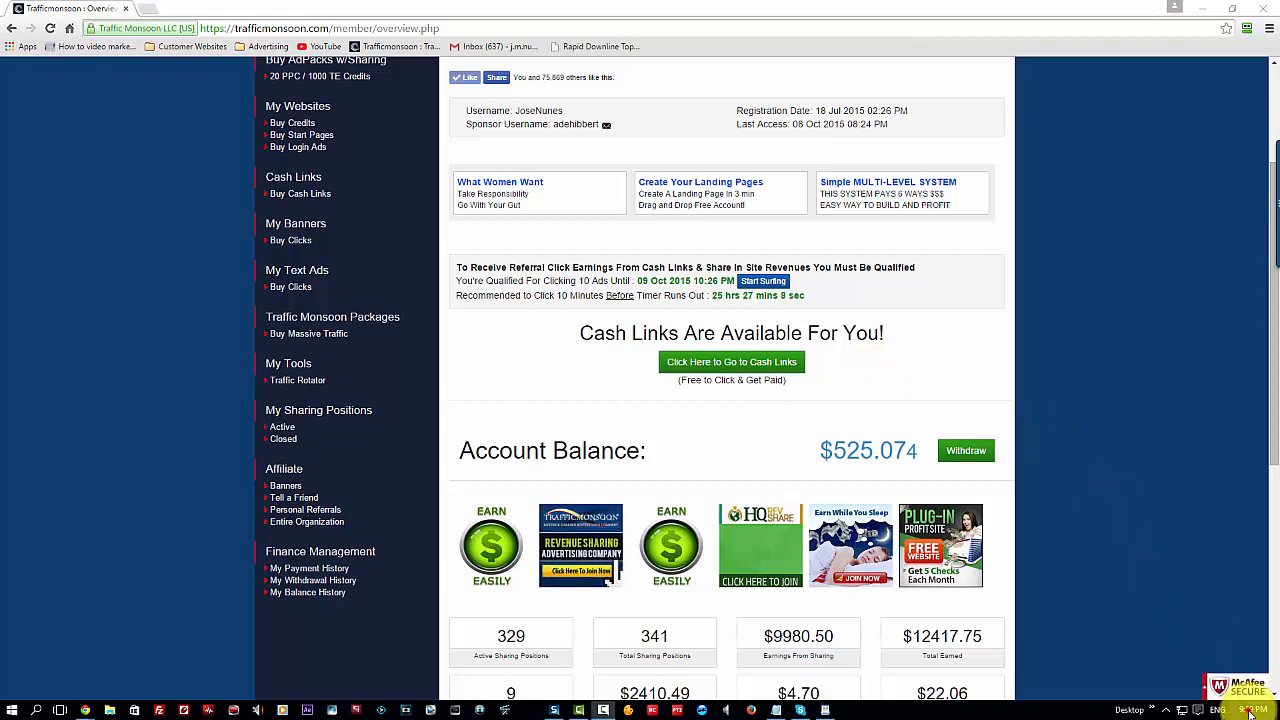
Step: Show the Windows date and time flyout beside the overview reading $525.074
click(1244, 710)
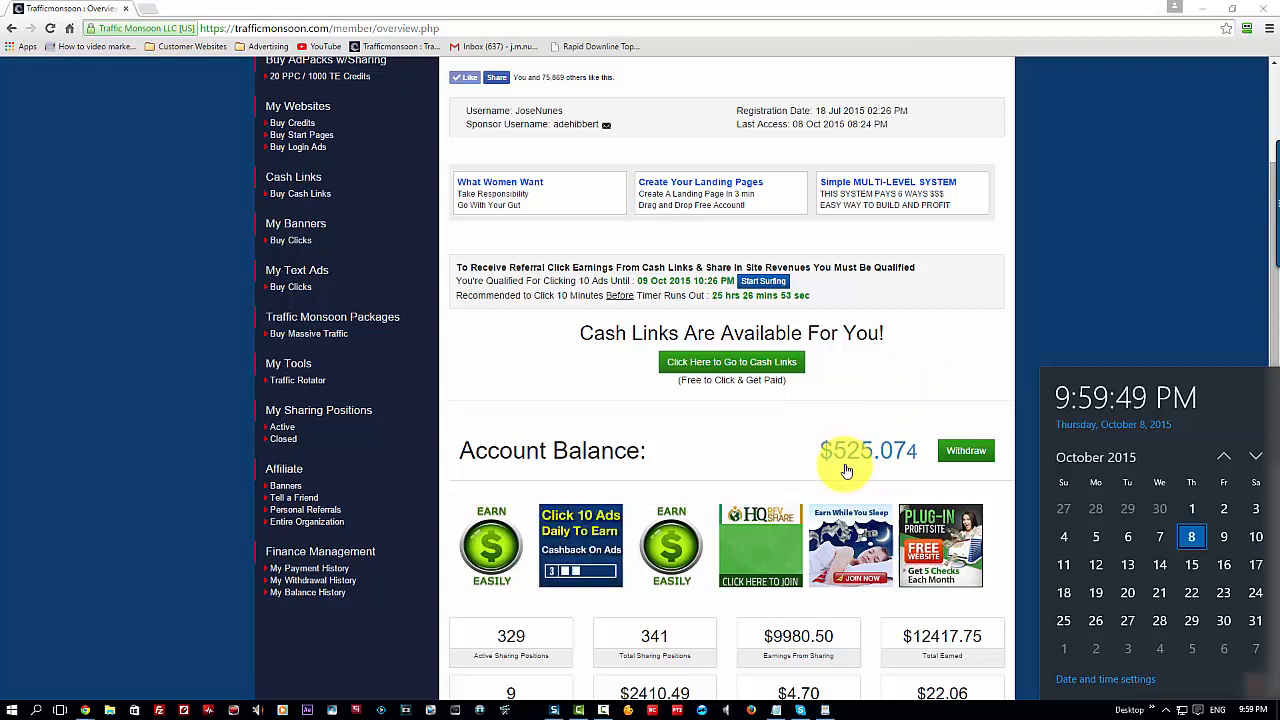
mouse_move(956, 412)
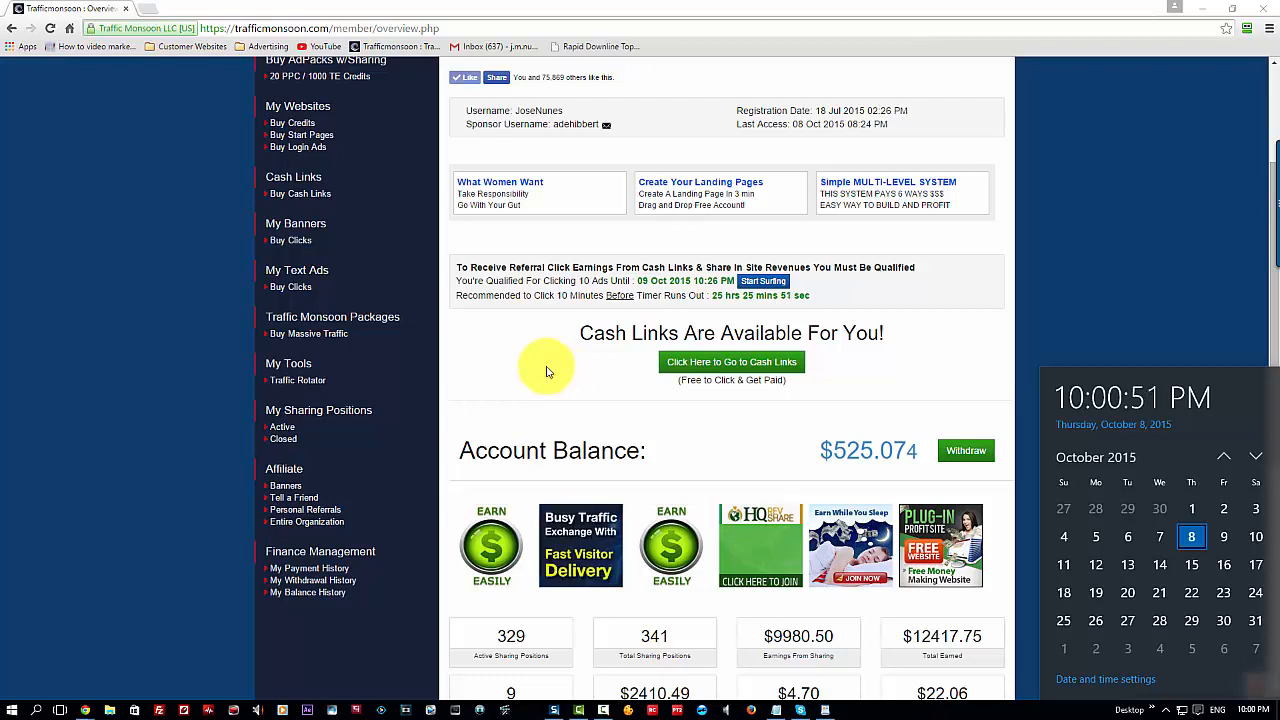
mouse_move(796, 444)
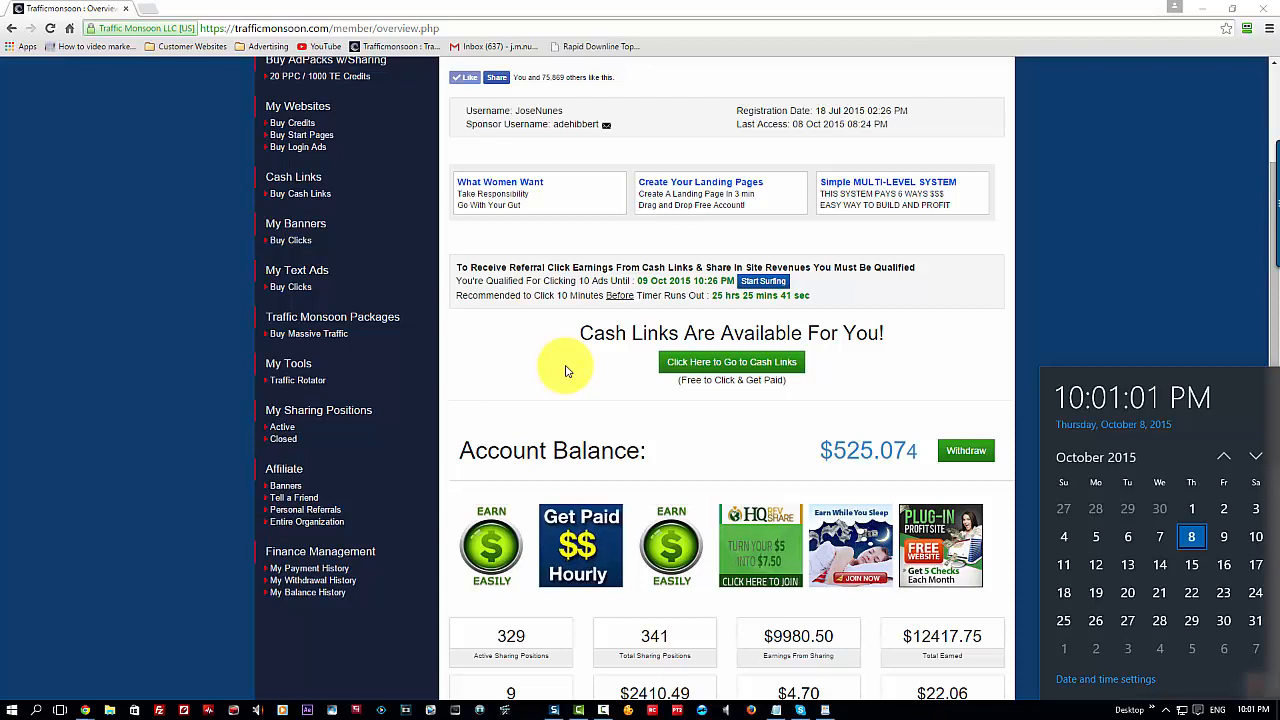
mouse_move(1020, 420)
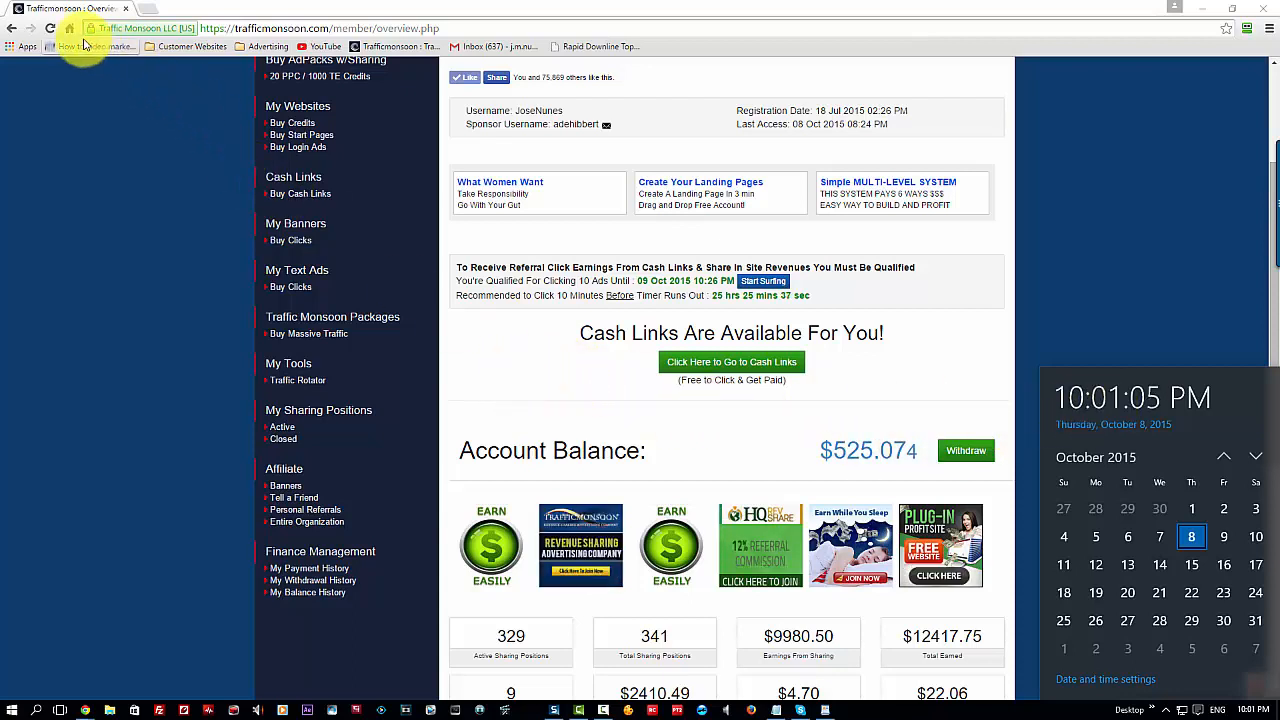
Step: Reload the overview and bring the Account Balance, now $540.244, into view
click(732, 362)
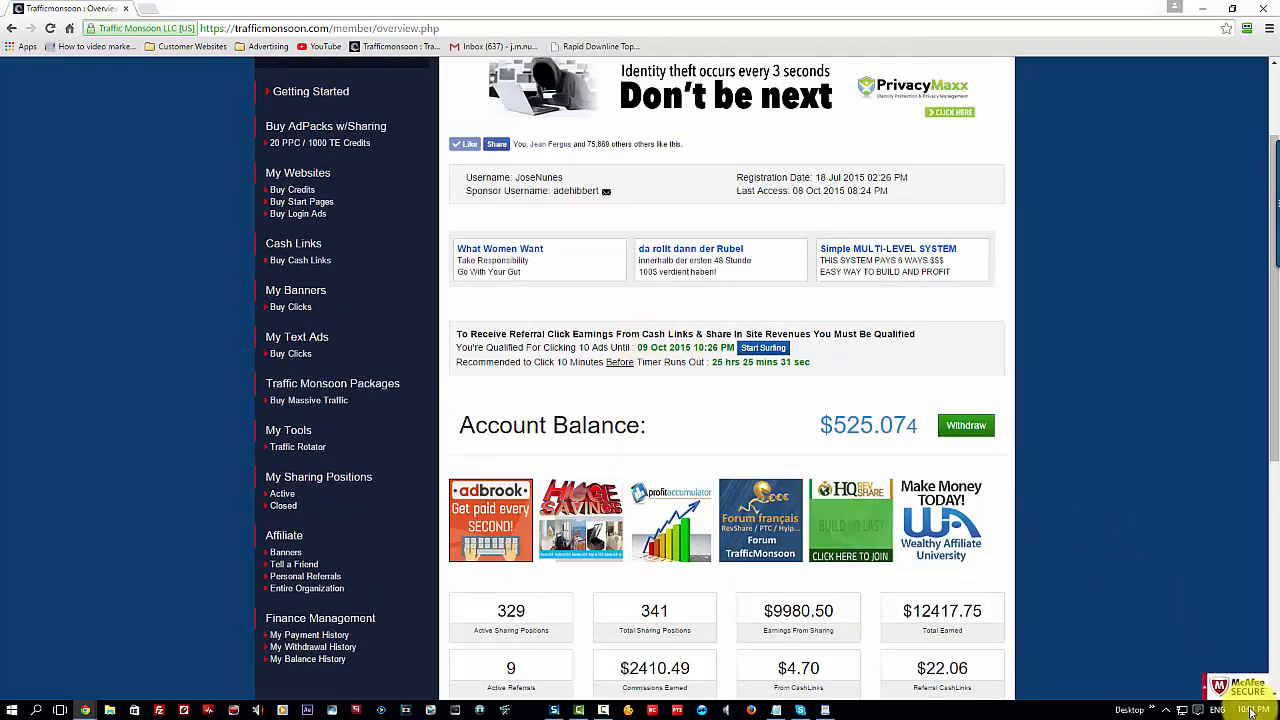
click(1248, 710)
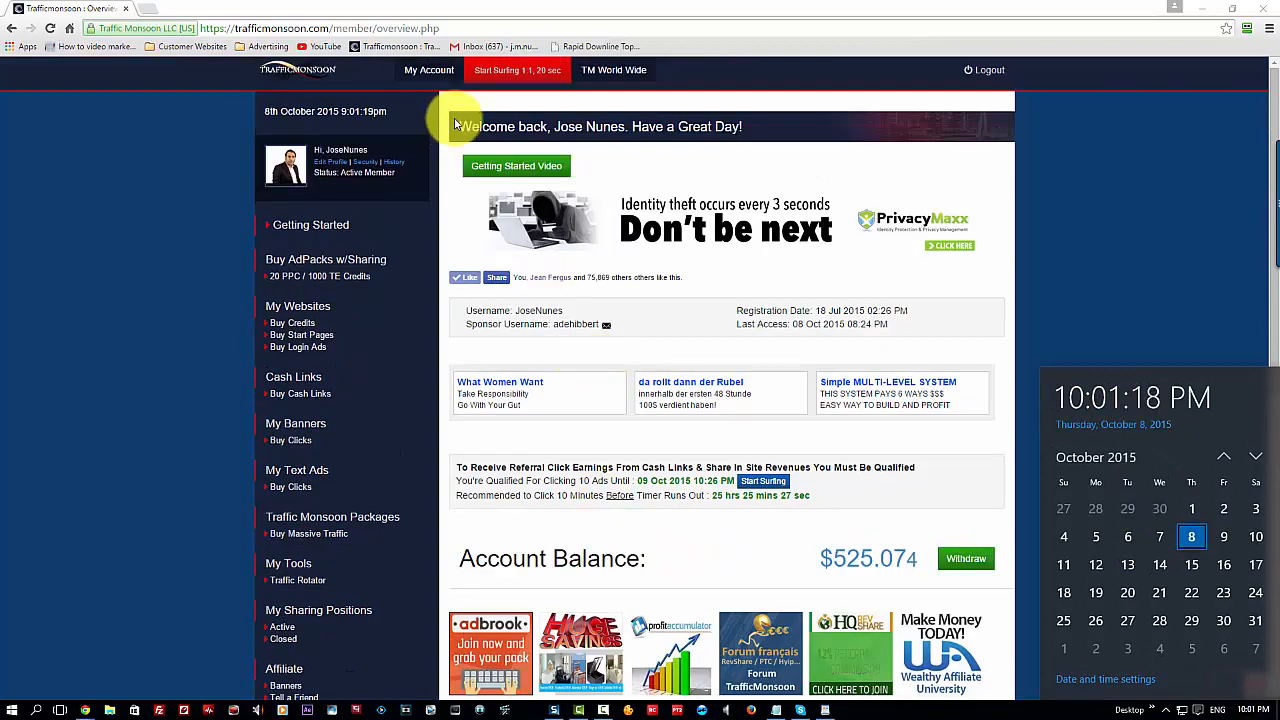
scroll(down, 3)
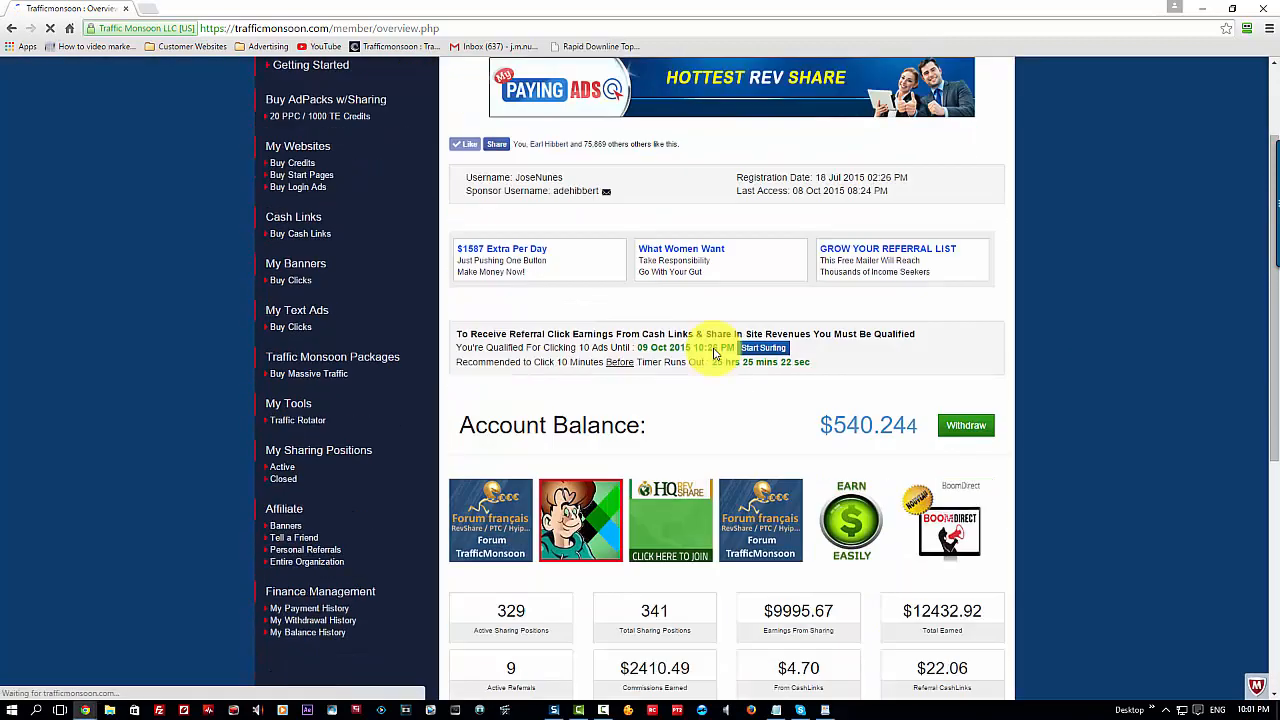
scroll(down, 3)
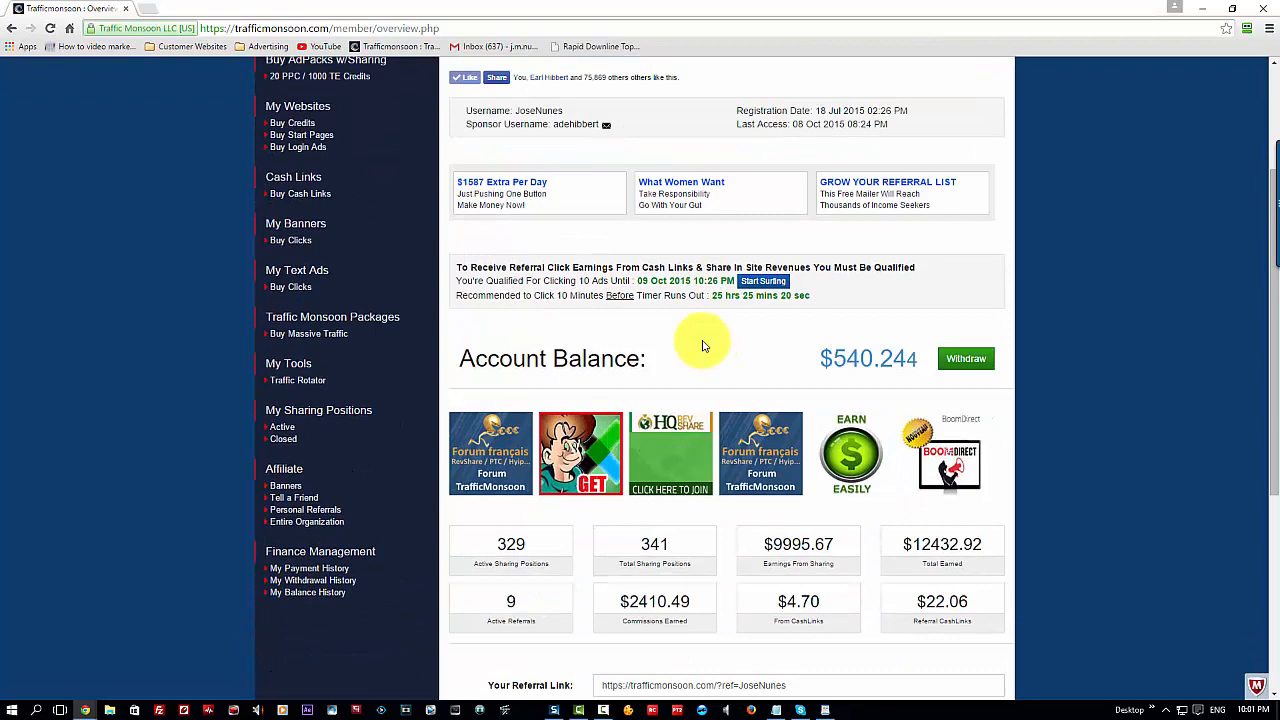